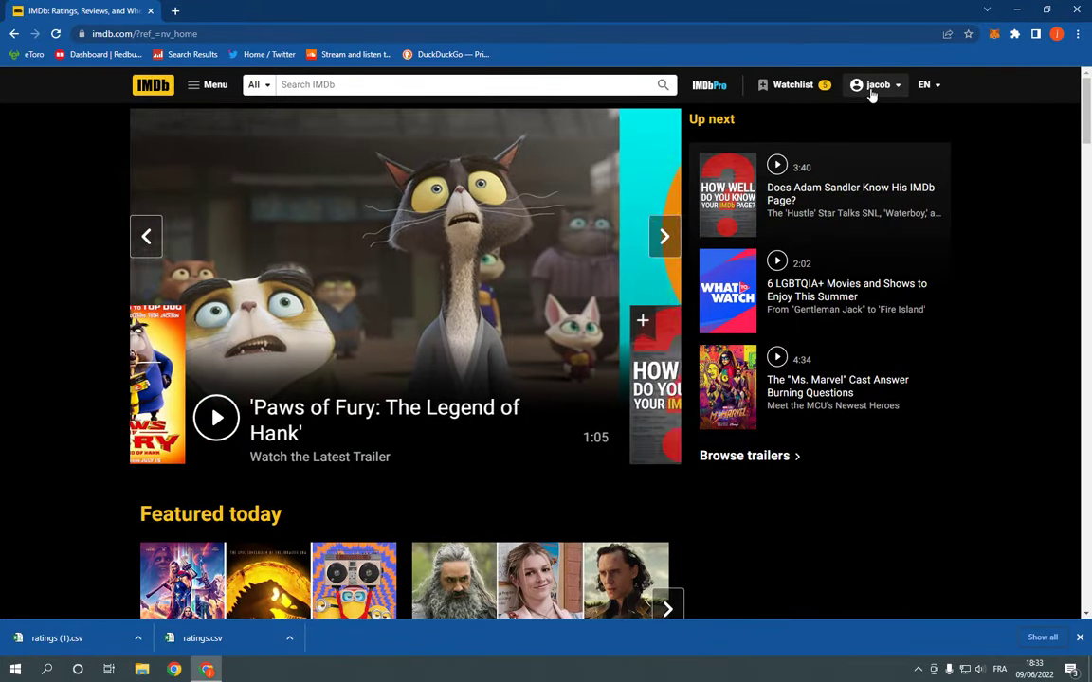
Step: Browse the home page and open, then close, the full site navigation menu
{"action": "left_click", "coordinate": [664, 236]}
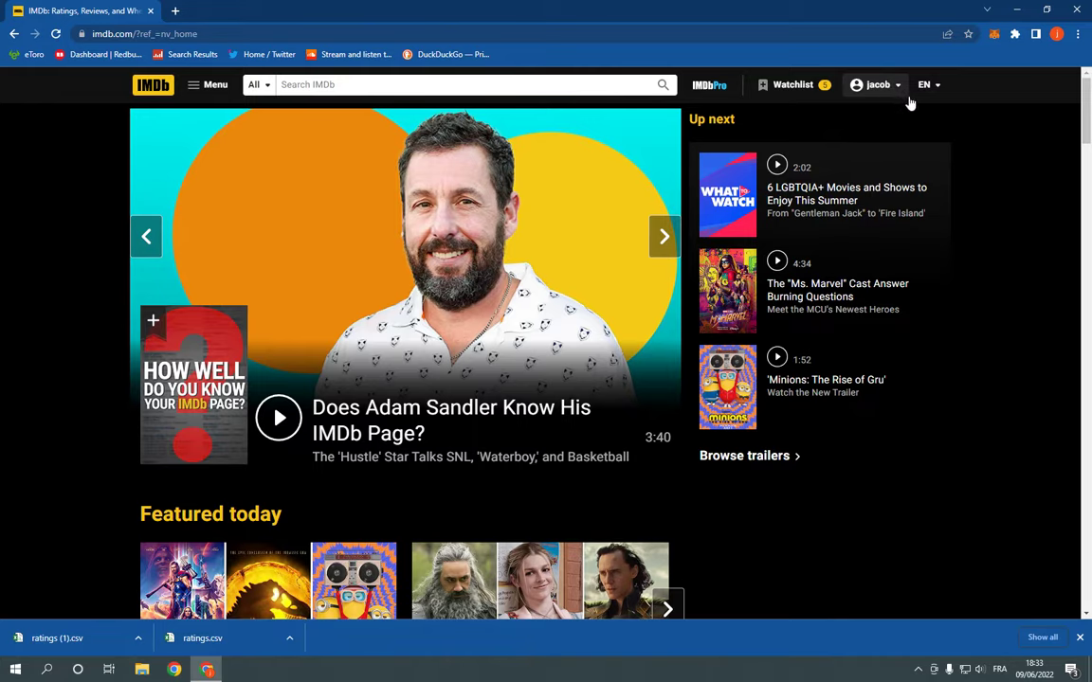
{"action": "scroll", "scroll_direction": "down", "scroll_amount": 3}
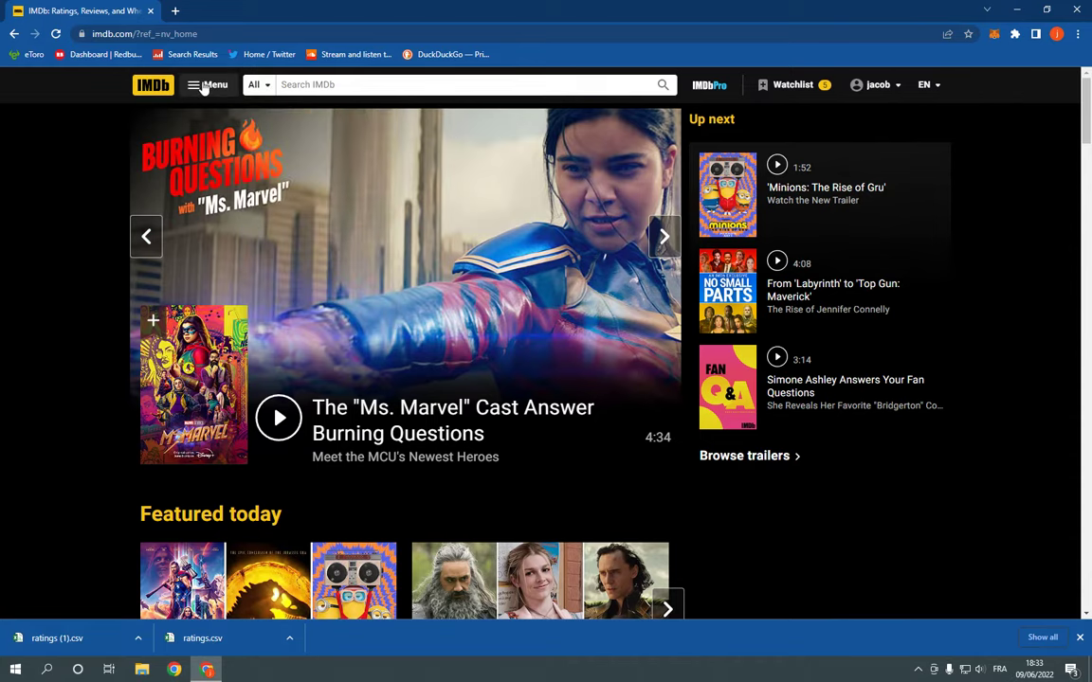
{"action": "left_click", "coordinate": [195, 84]}
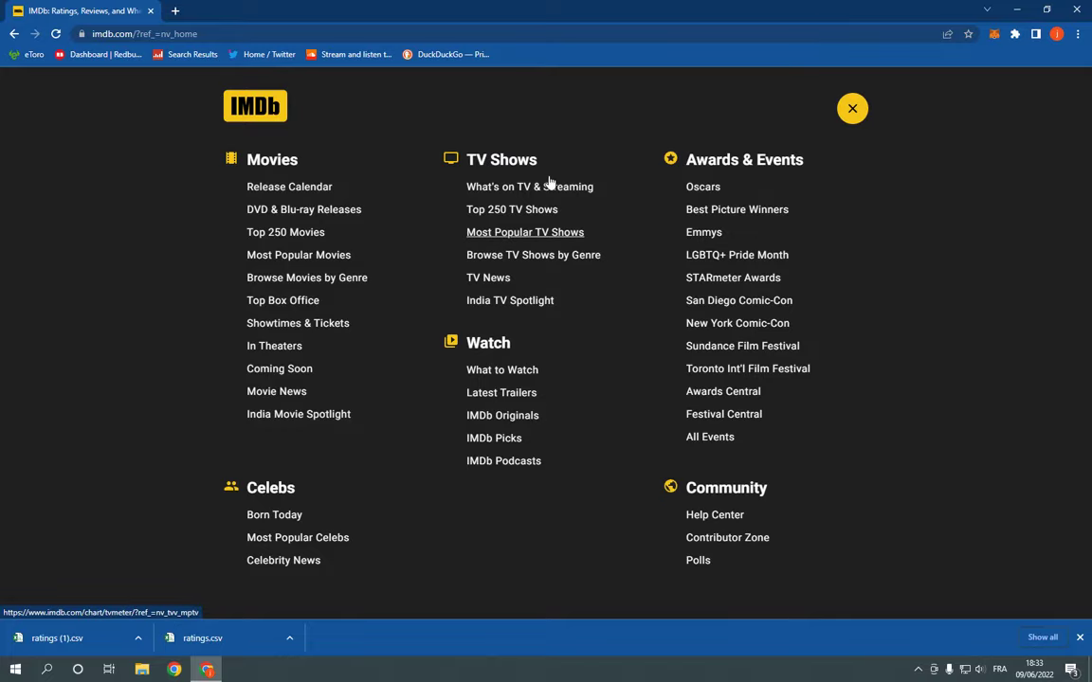
{"action": "left_click", "coordinate": [851, 108]}
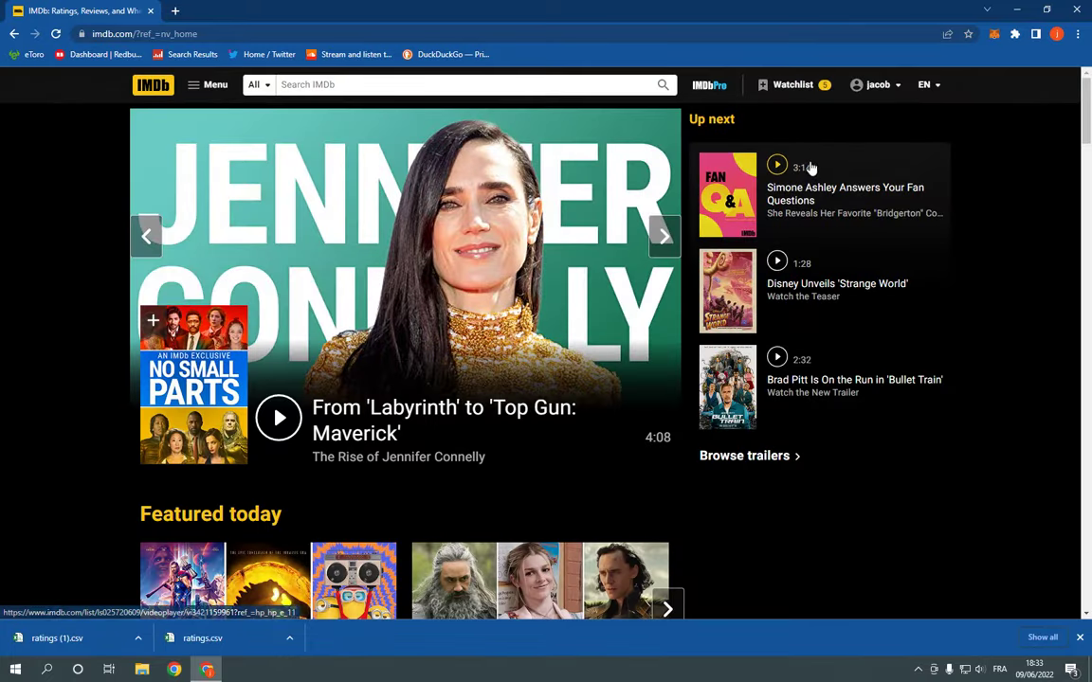
Step: Add Obi-Wan Kenobi from Fan favorites to the watchlist
{"action": "scroll", "scroll_direction": "down", "scroll_amount": 3}
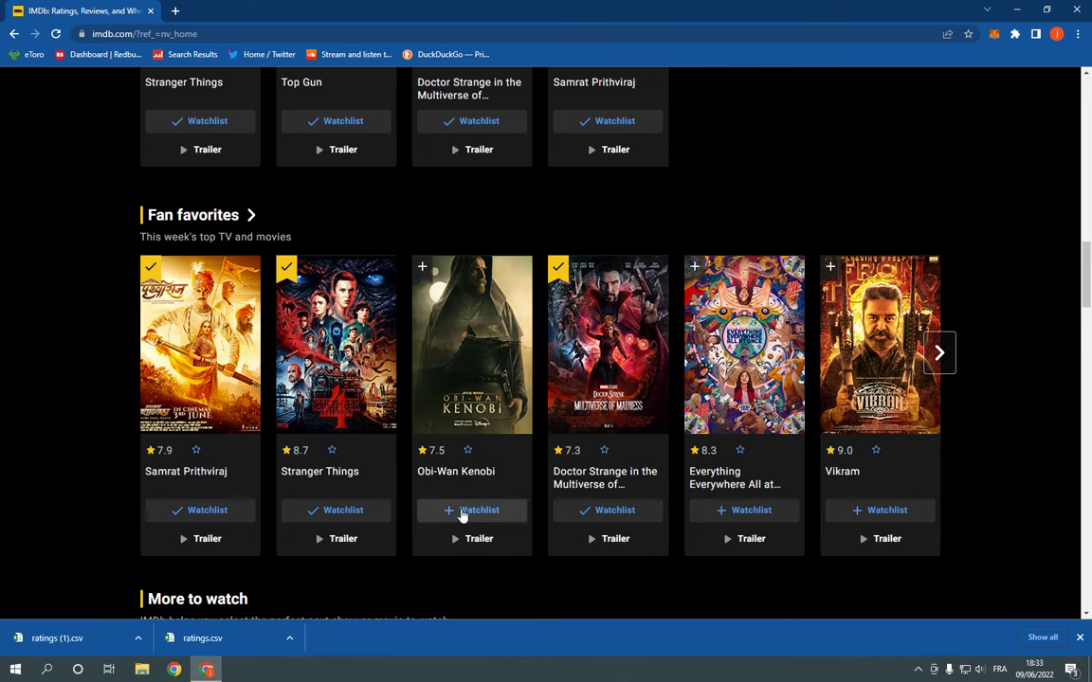
{"action": "left_click", "coordinate": [472, 344]}
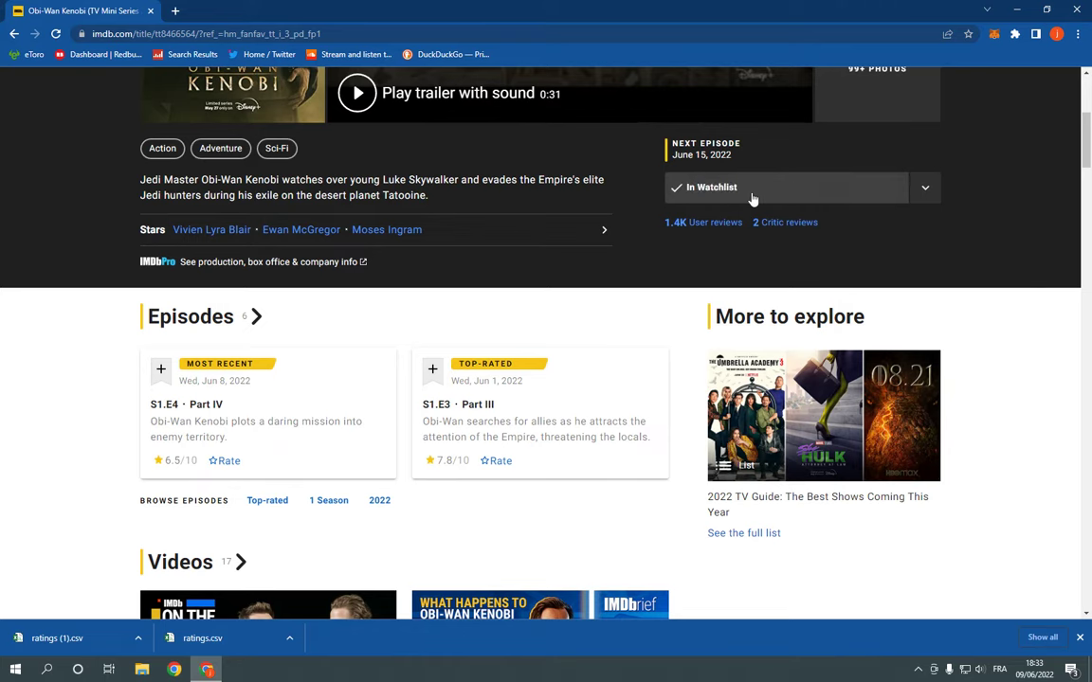
{"action": "left_click", "coordinate": [870, 84]}
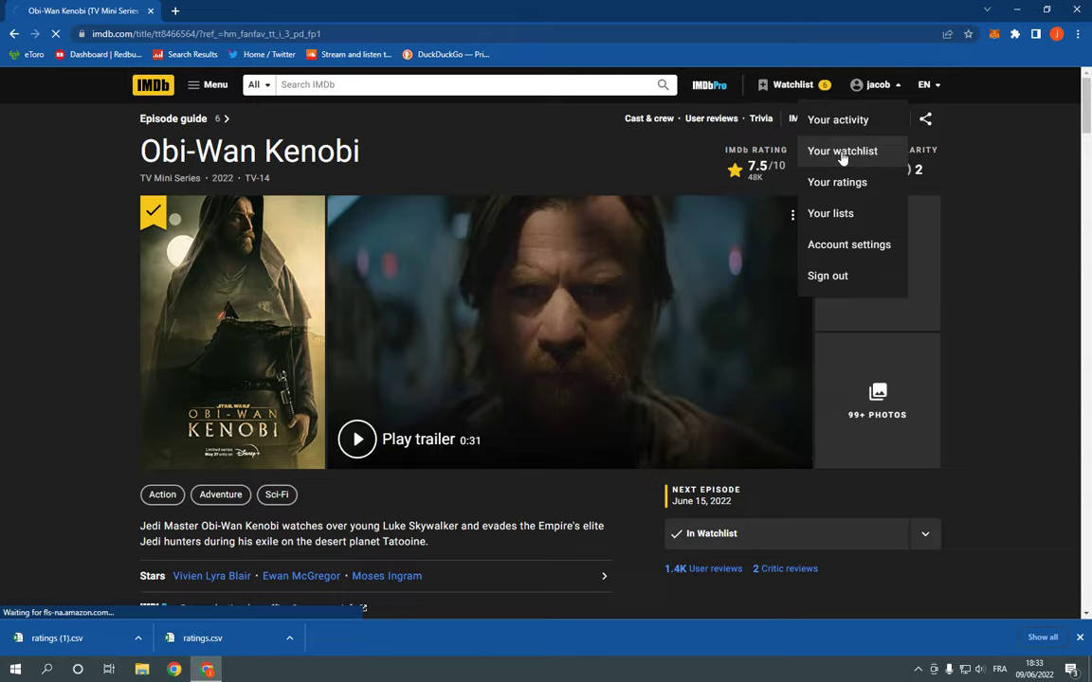
Step: Scroll through the six-title watchlist, including Obi-Wan Kenobi, then return home via the logo
{"action": "left_click", "coordinate": [842, 150]}
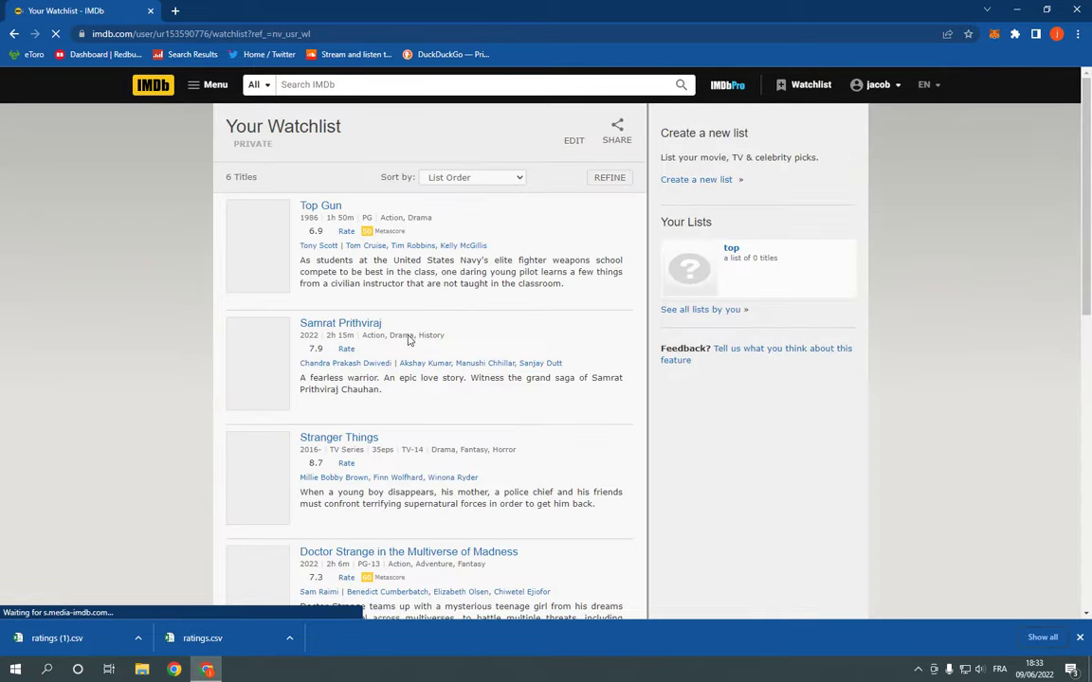
{"action": "scroll", "scroll_direction": "down", "scroll_amount": 3}
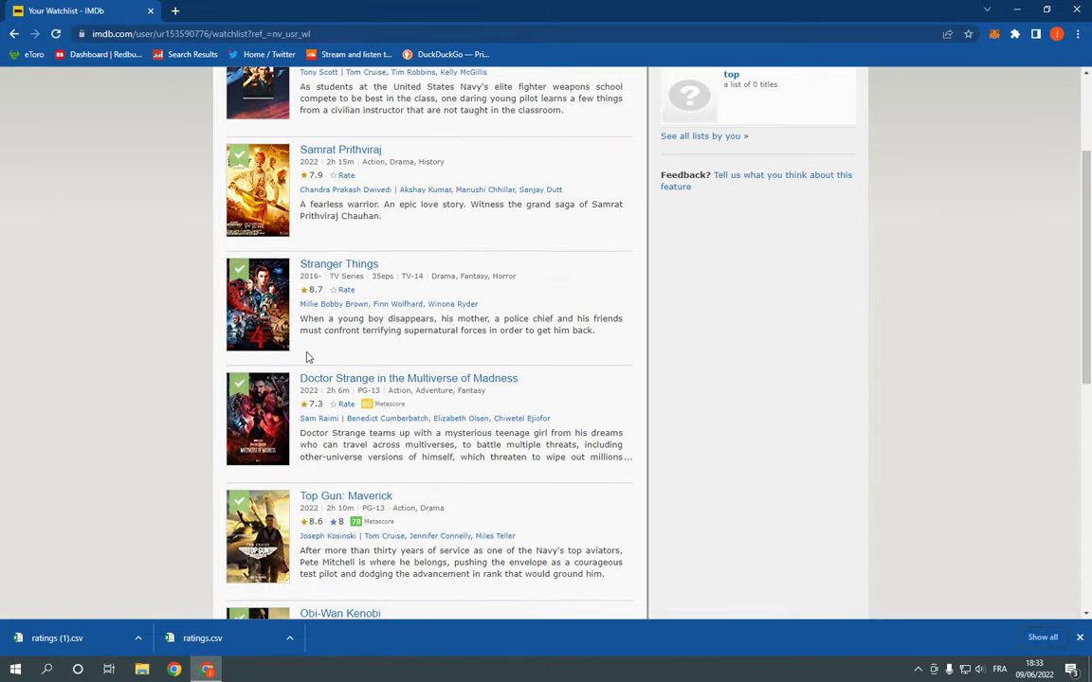
{"action": "scroll", "scroll_direction": "up", "scroll_amount": 3}
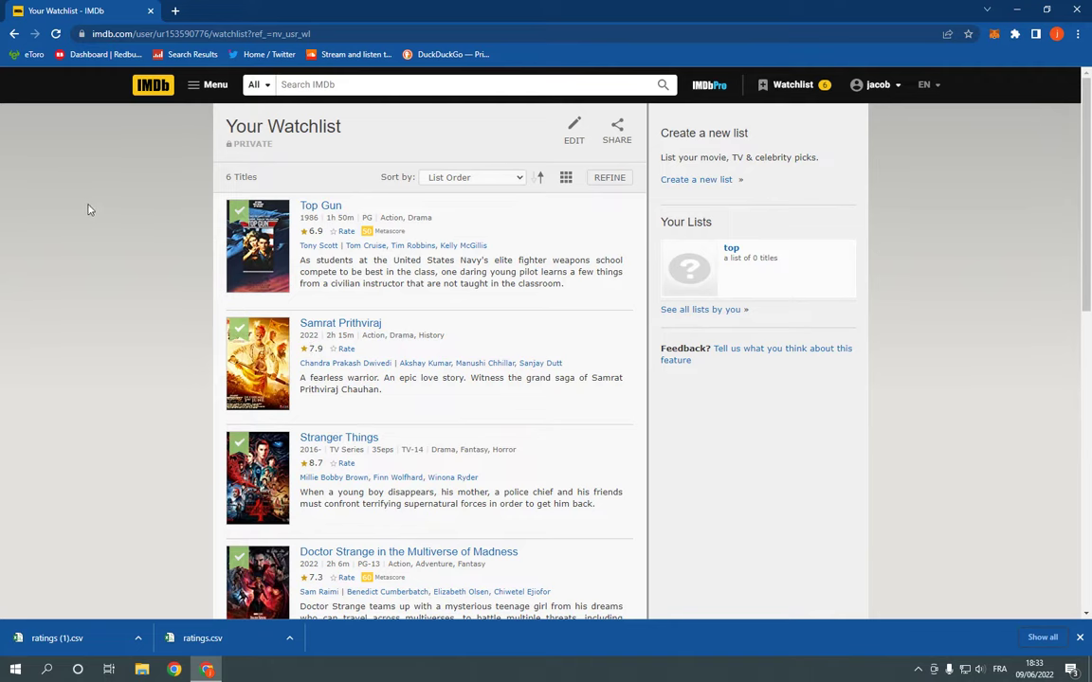
{"action": "left_click", "coordinate": [152, 85]}
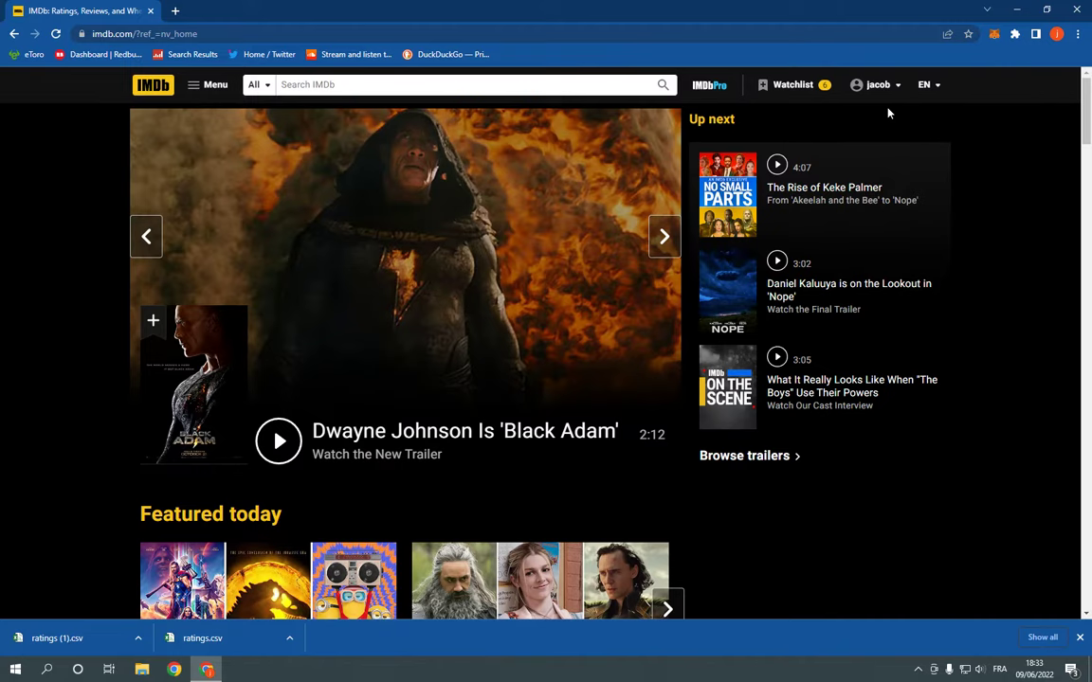
Step: Open Account settings from the account name dropdown and click through its options
{"action": "left_click", "coordinate": [876, 84]}
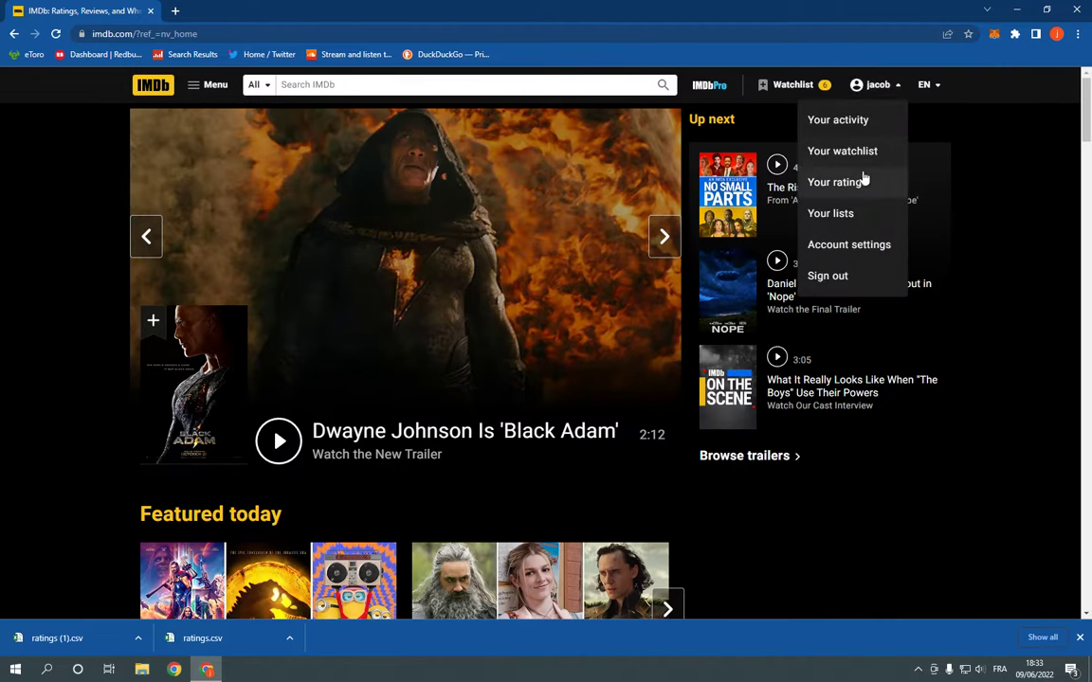
{"action": "left_click", "coordinate": [849, 244]}
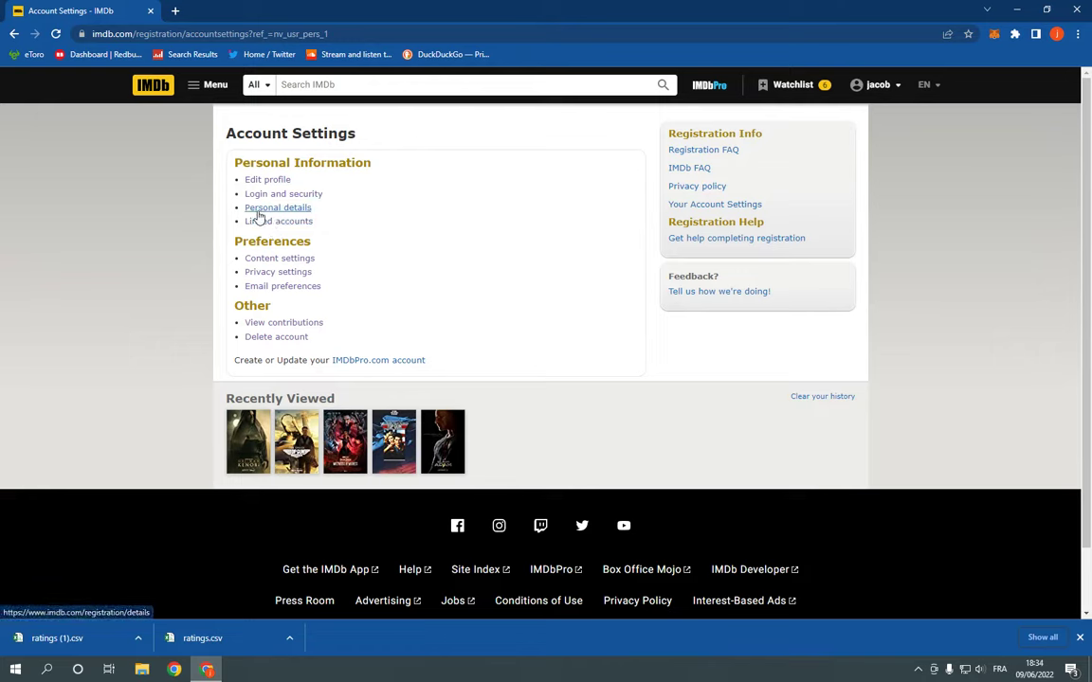
{"action": "left_click", "coordinate": [278, 208]}
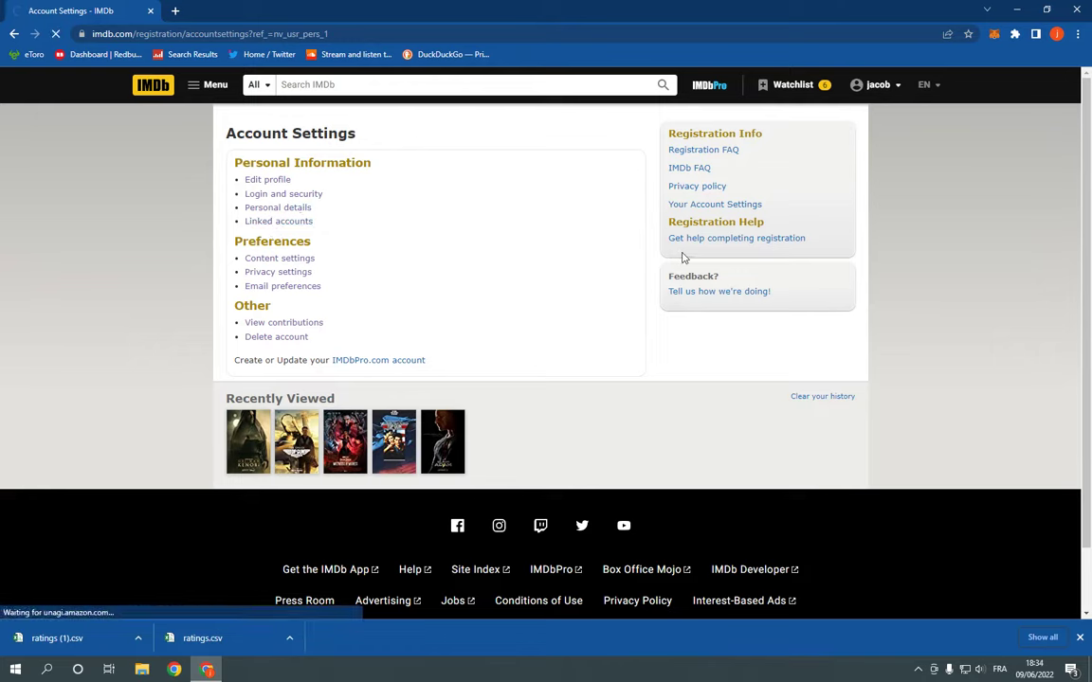
{"action": "left_click", "coordinate": [15, 34]}
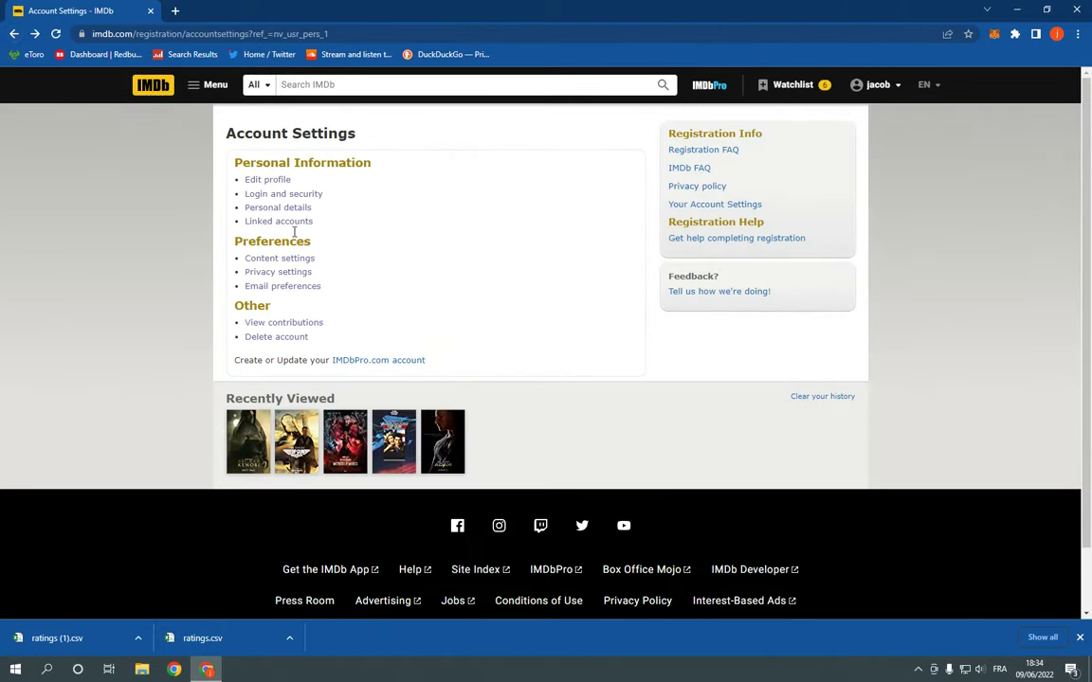
{"action": "left_click", "coordinate": [277, 207]}
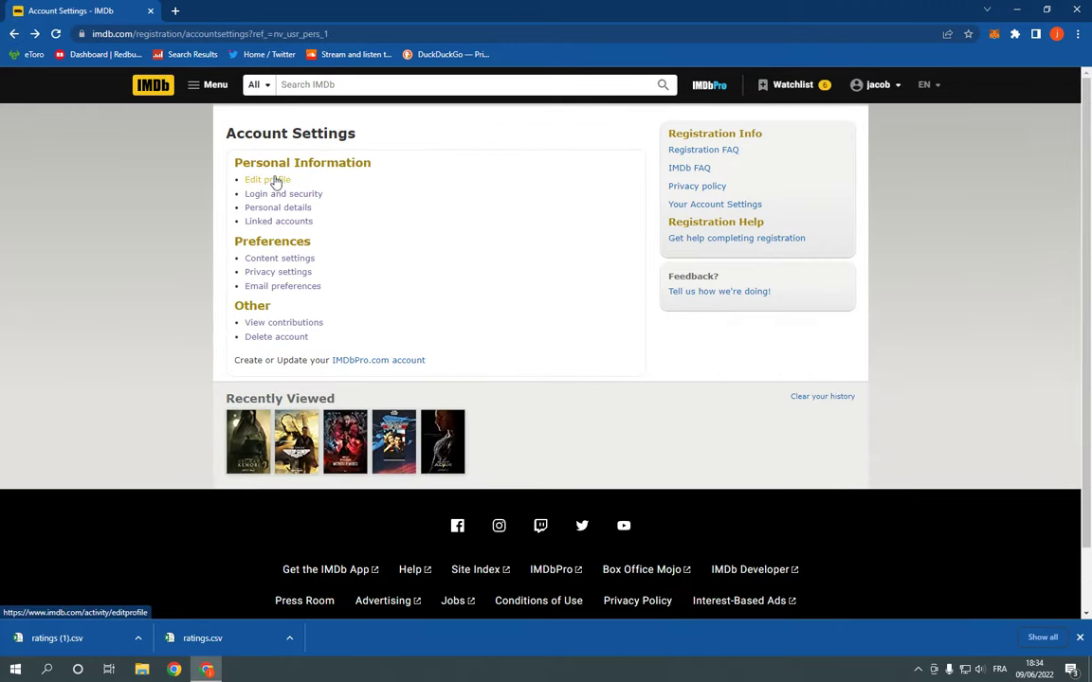
Step: Preview the profile editor, go back, and return to the IMDb home page
{"action": "left_click", "coordinate": [267, 179]}
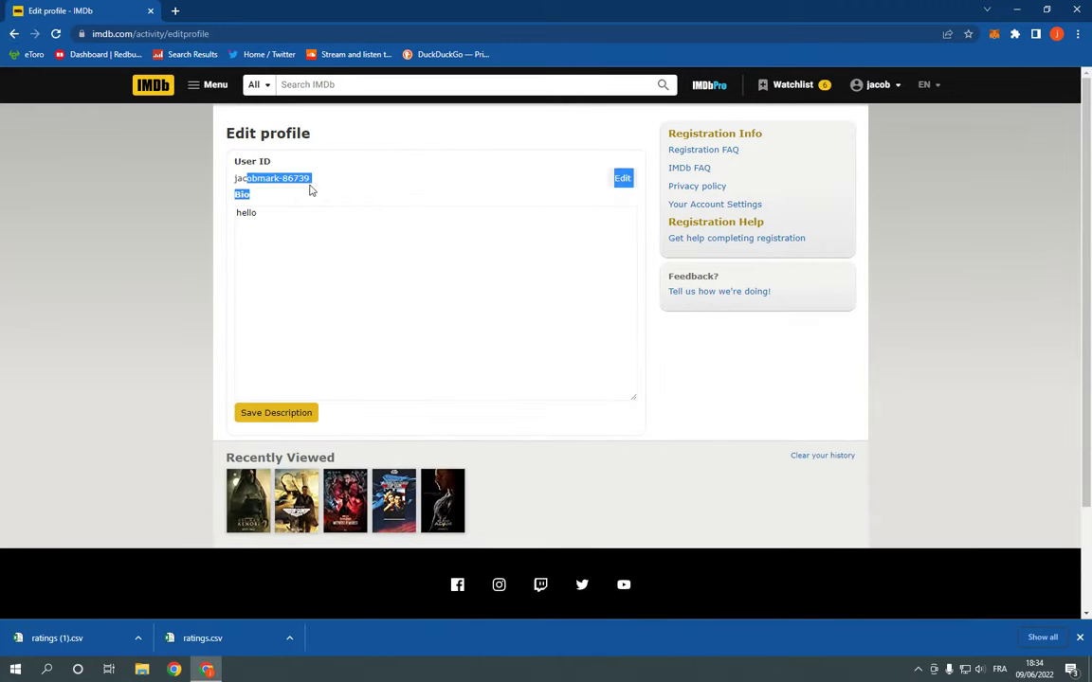
{"action": "left_click", "coordinate": [714, 204]}
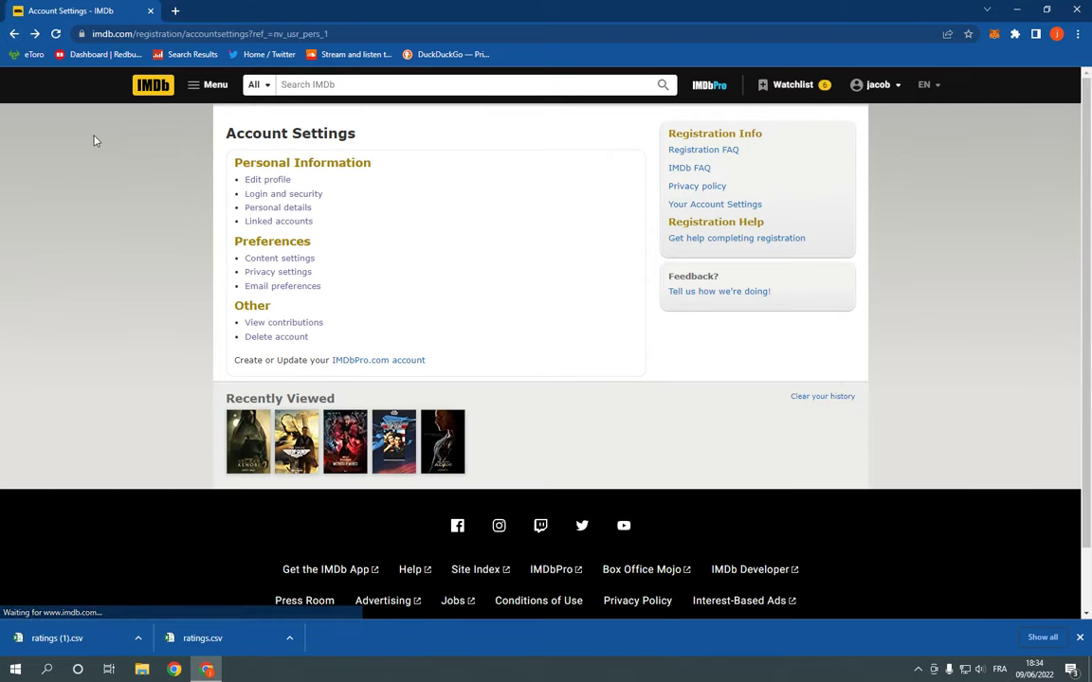
{"action": "mouse_move", "coordinate": [253, 343]}
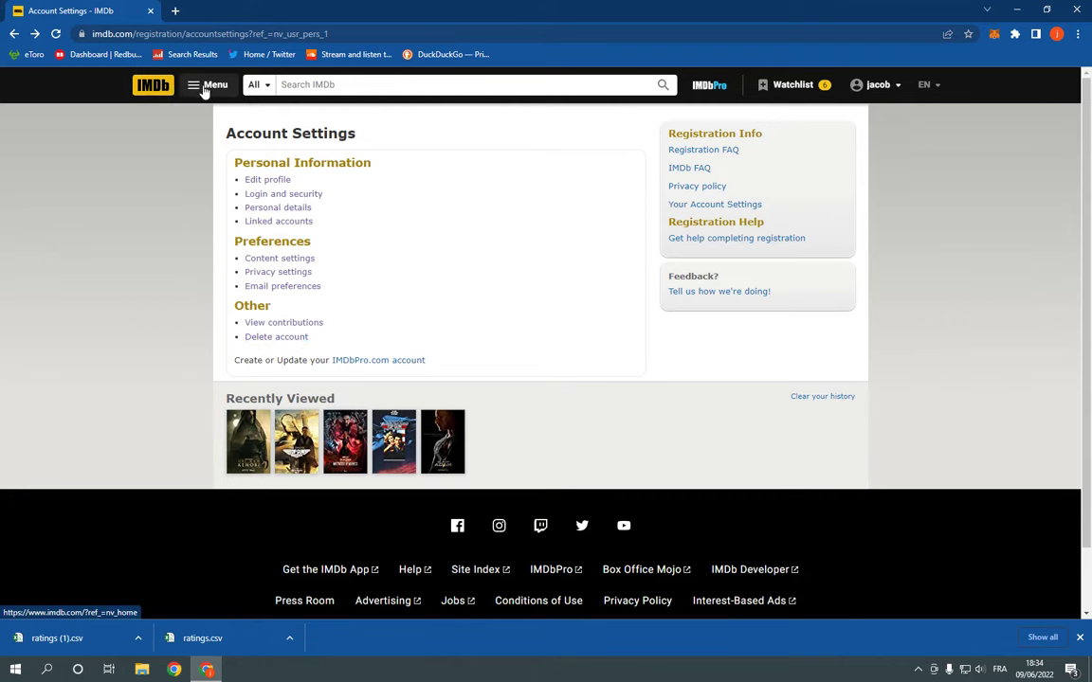
{"action": "left_click", "coordinate": [152, 85]}
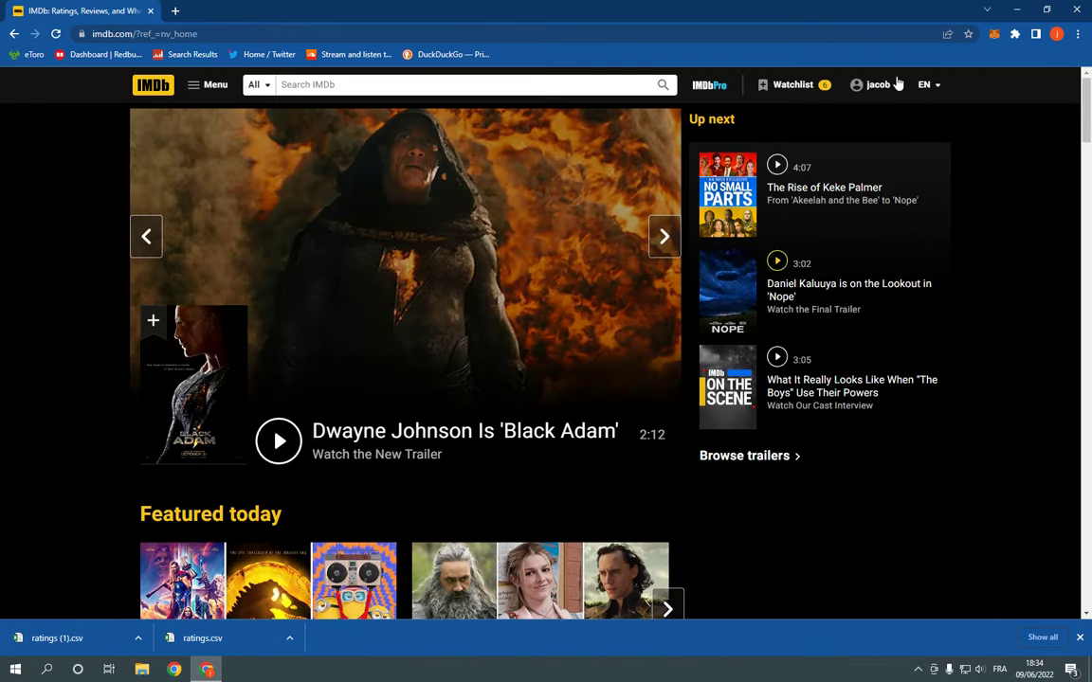
Step: Open and close the EN language list, keeping English, then scroll the home page
{"action": "left_click", "coordinate": [929, 84]}
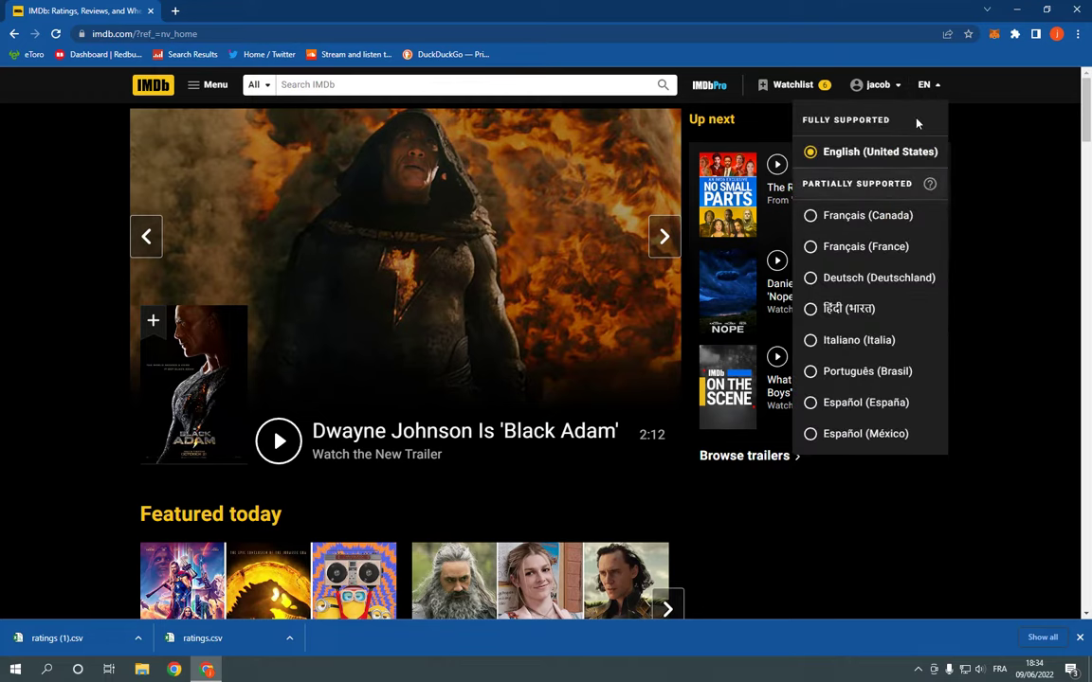
{"action": "left_click", "coordinate": [795, 102]}
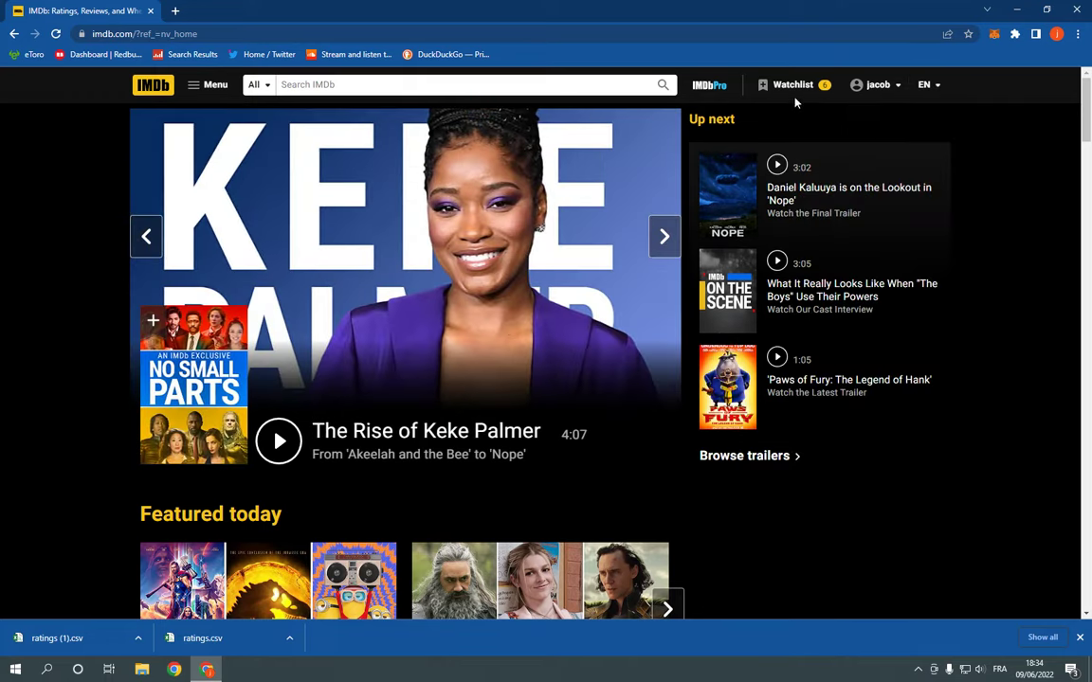
{"action": "scroll", "scroll_direction": "down", "scroll_amount": 3}
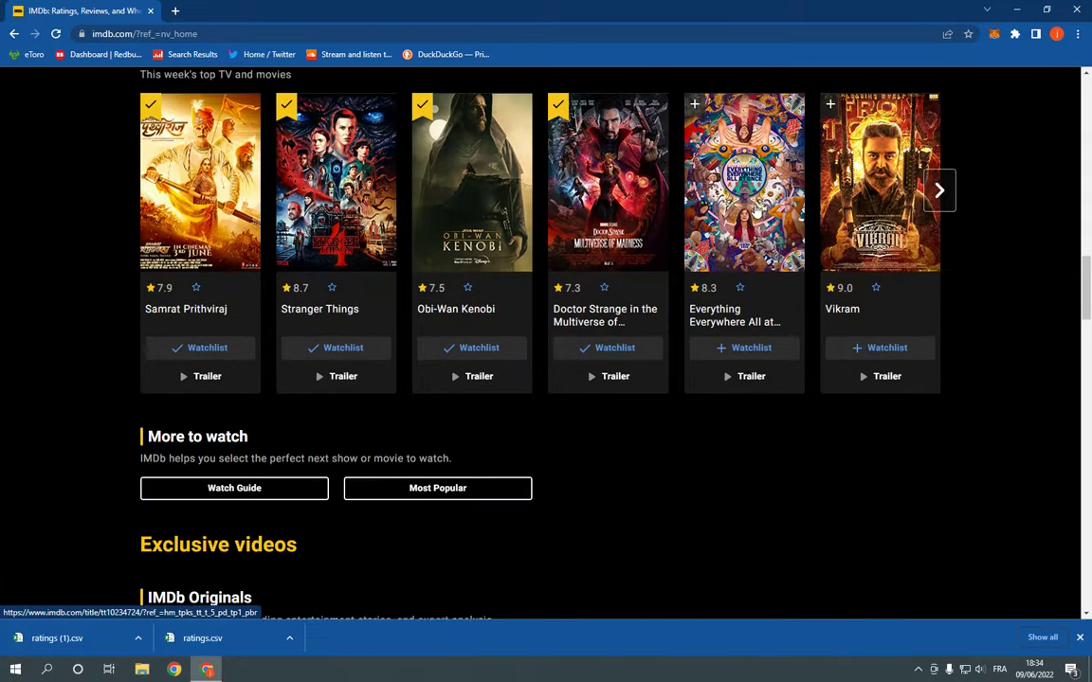
{"action": "scroll", "scroll_direction": "down", "scroll_amount": 3}
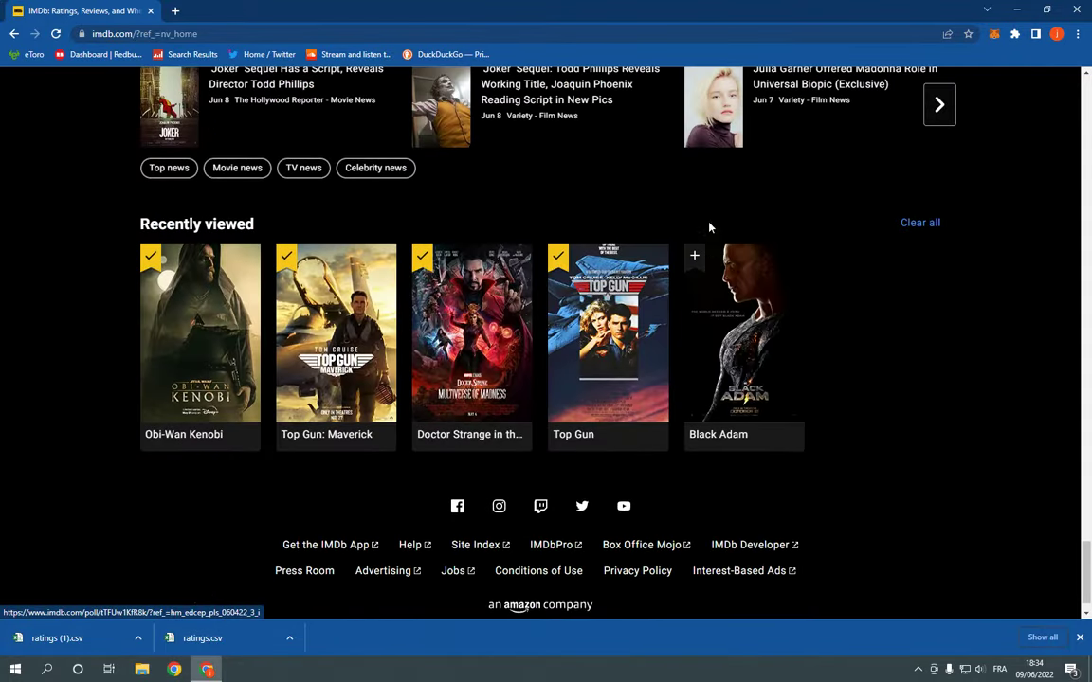
{"action": "scroll", "scroll_direction": "up", "scroll_amount": 3}
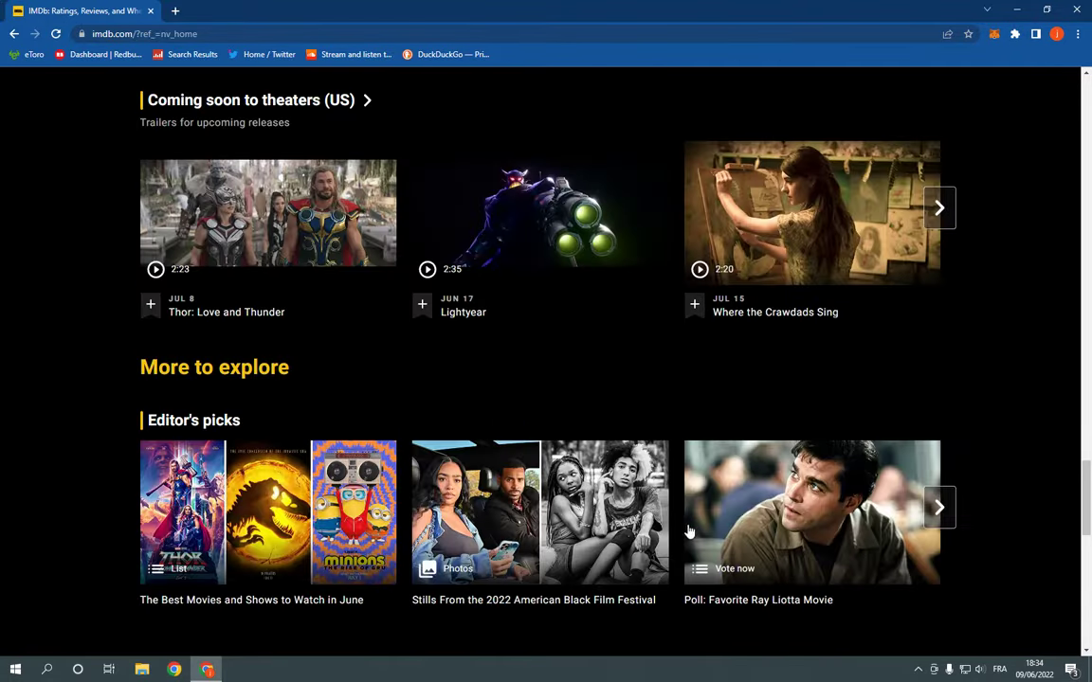